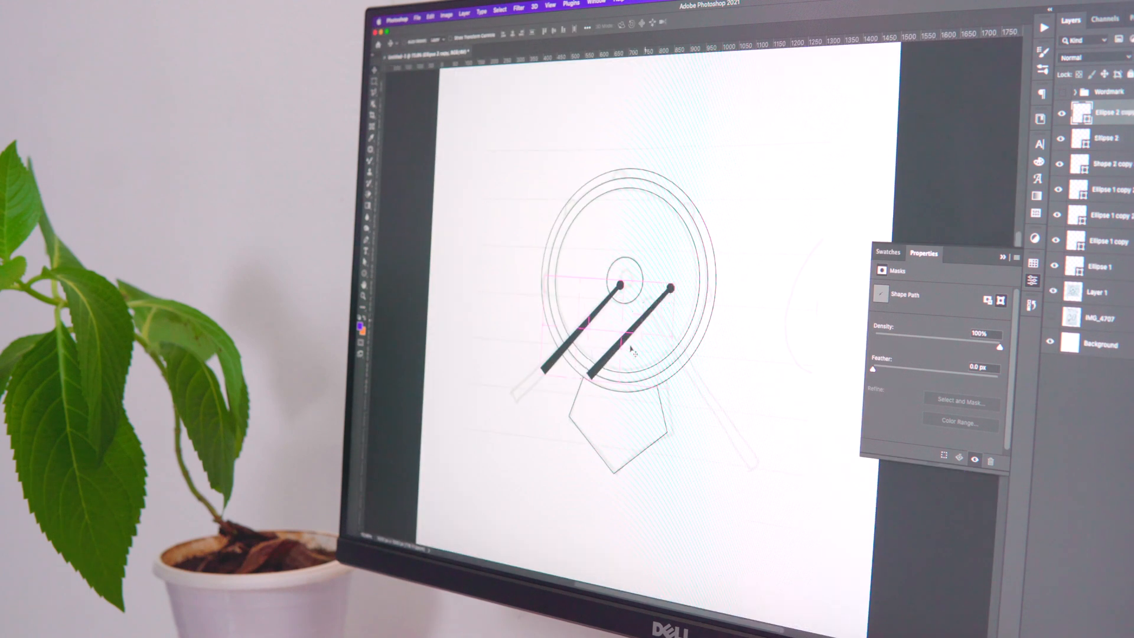
- Bring up the context menu over the traced drum shapes on the canvas
right_click(634, 350)
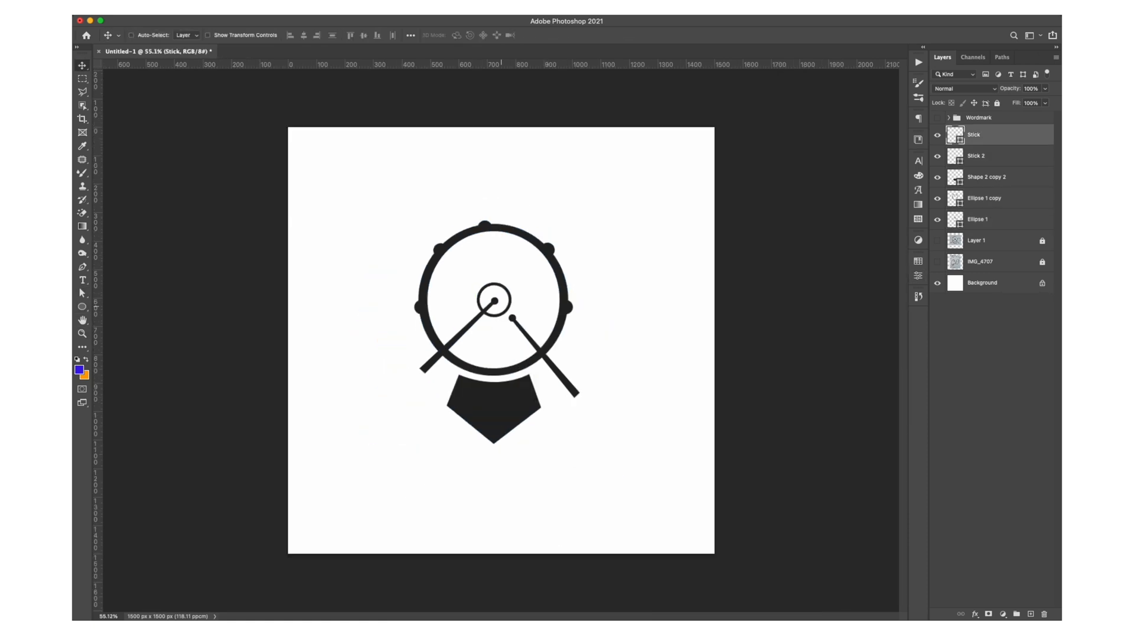
- Select the Stick 2 layer to adjust the second drumstick
click(976, 154)
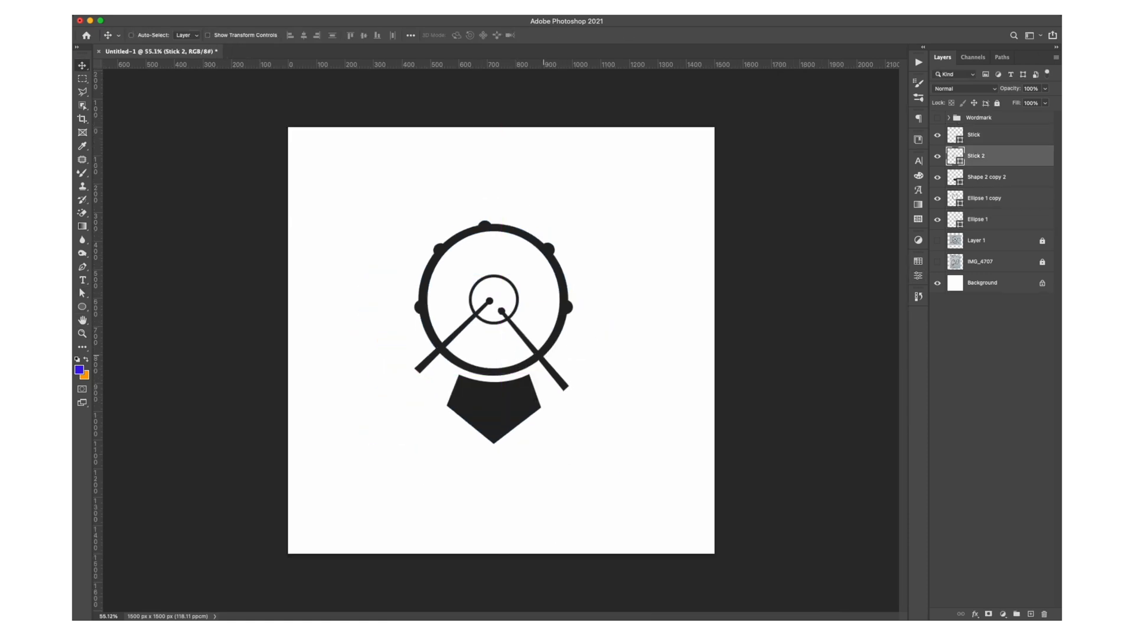